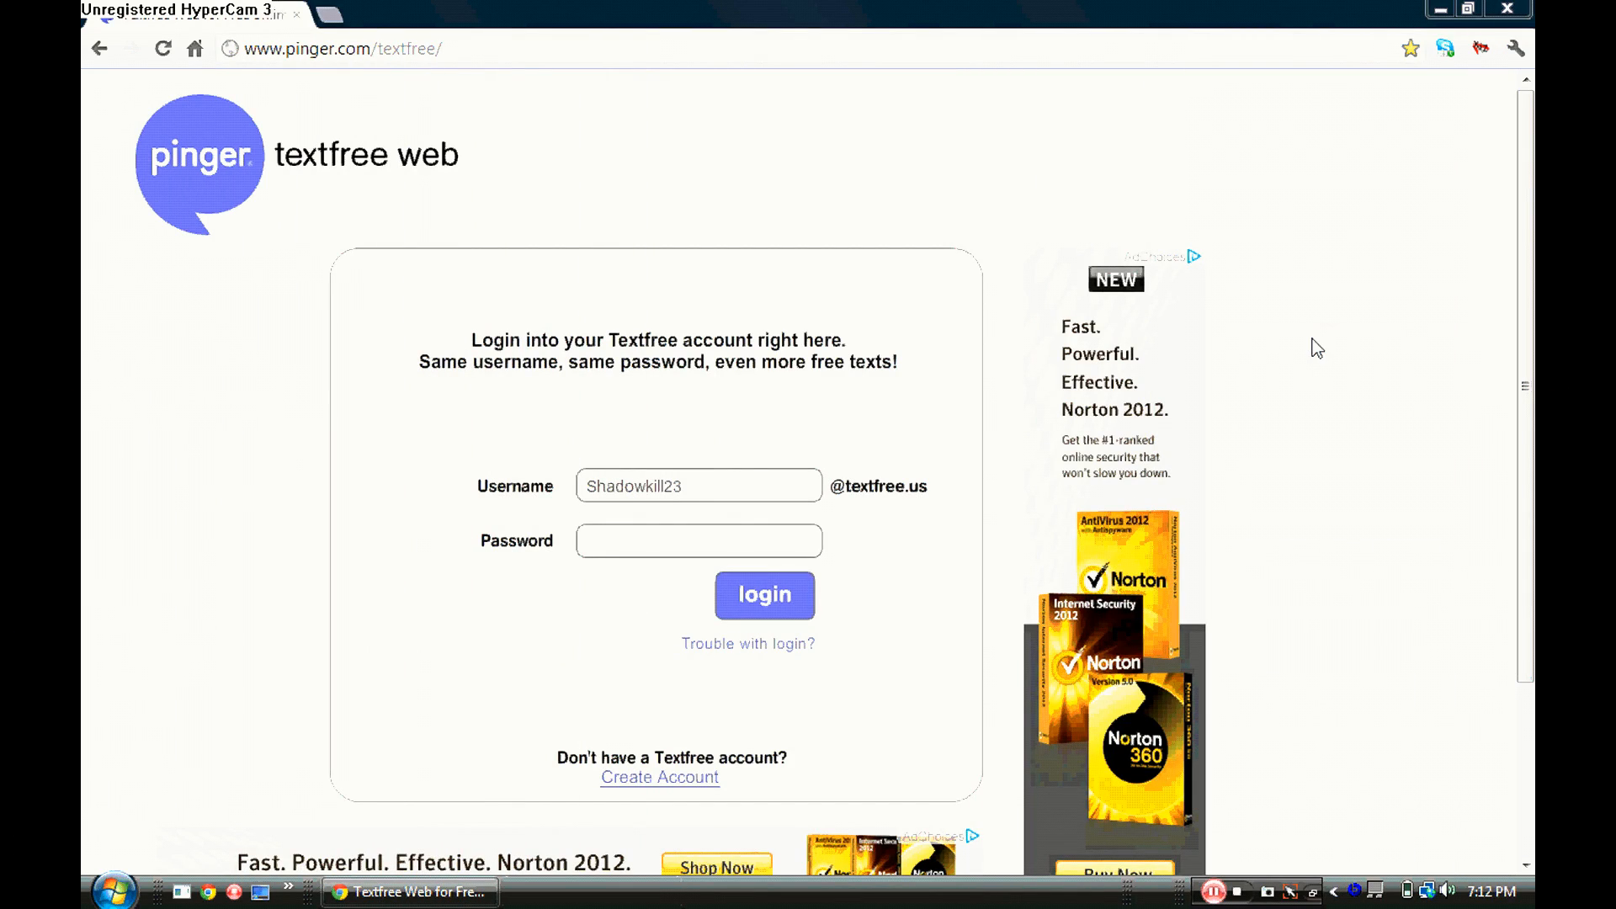
mouse_move(892, 757)
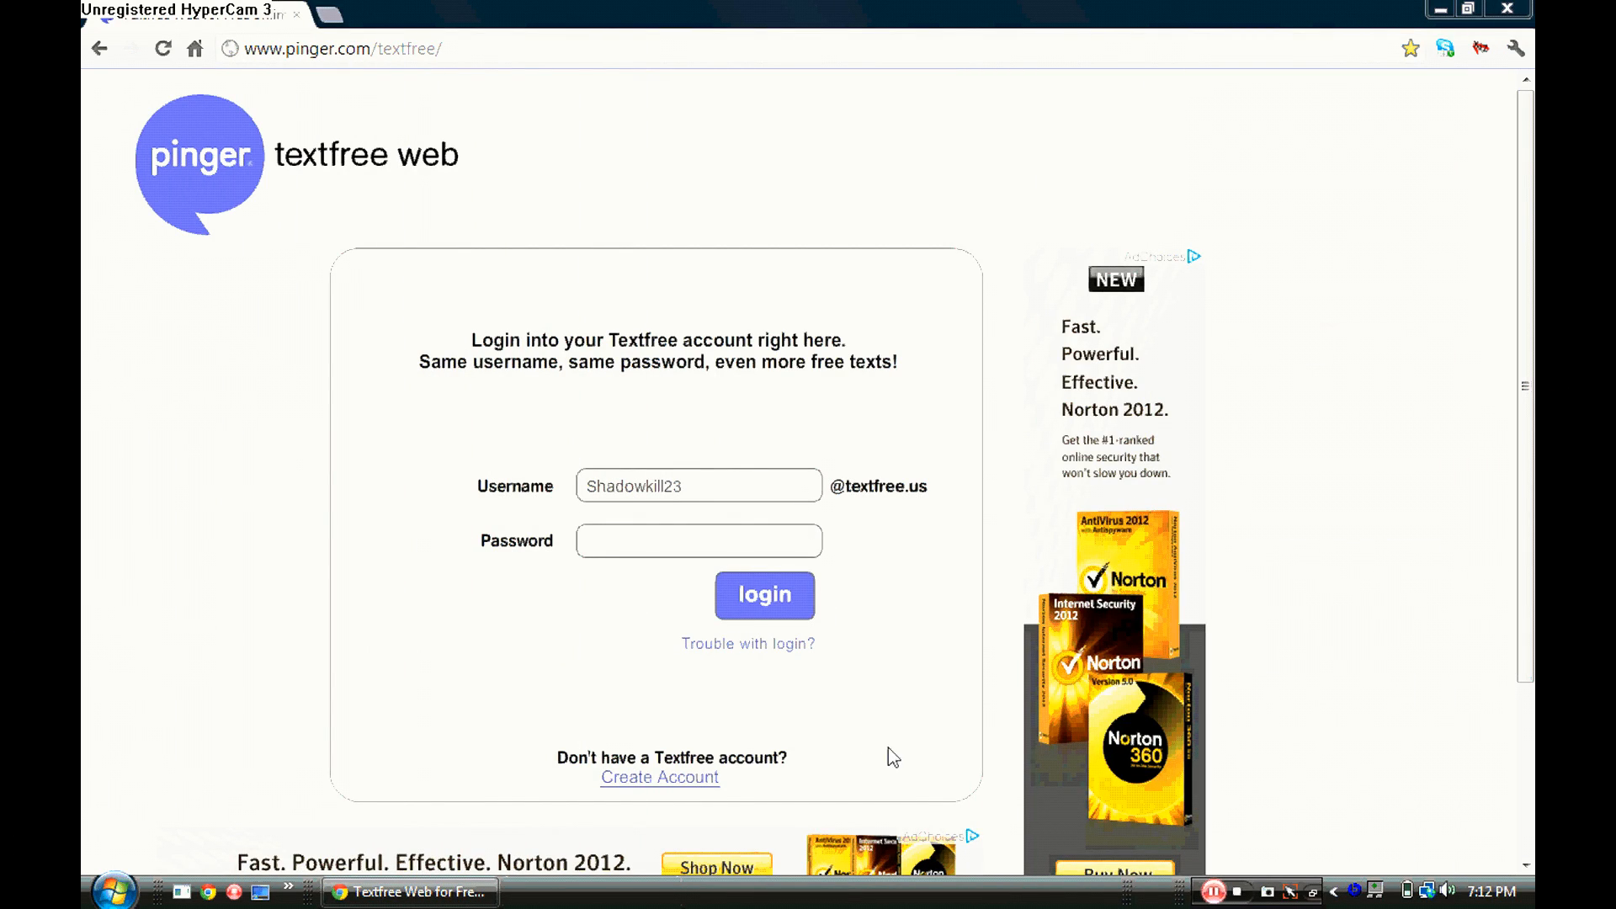
mouse_move(909, 743)
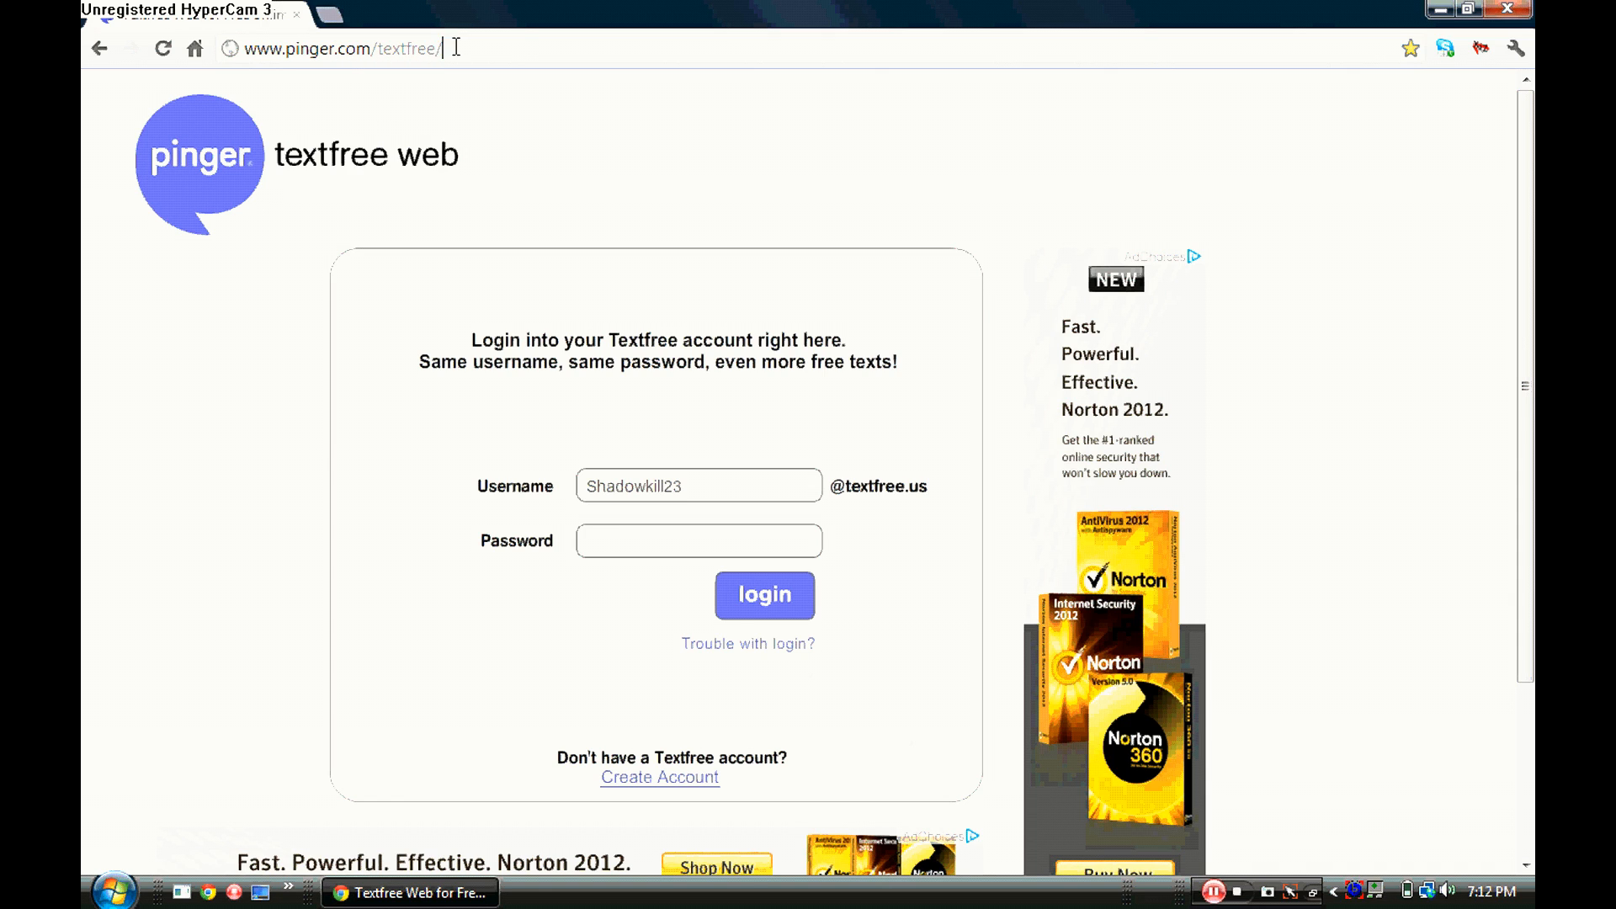
mouse_move(688, 541)
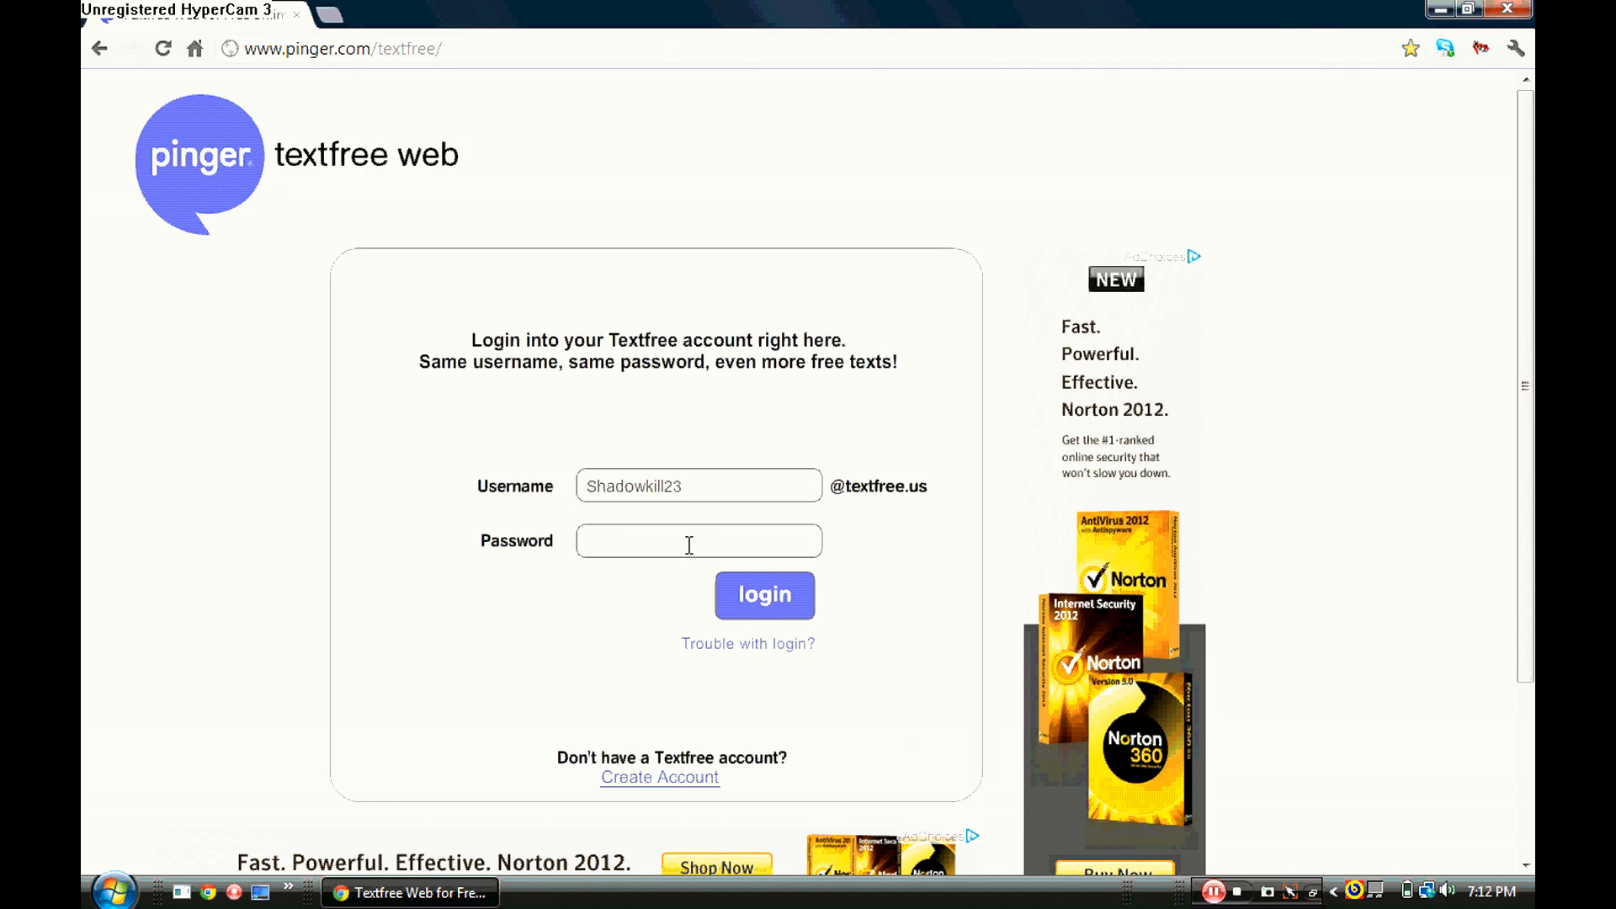
mouse_move(660, 783)
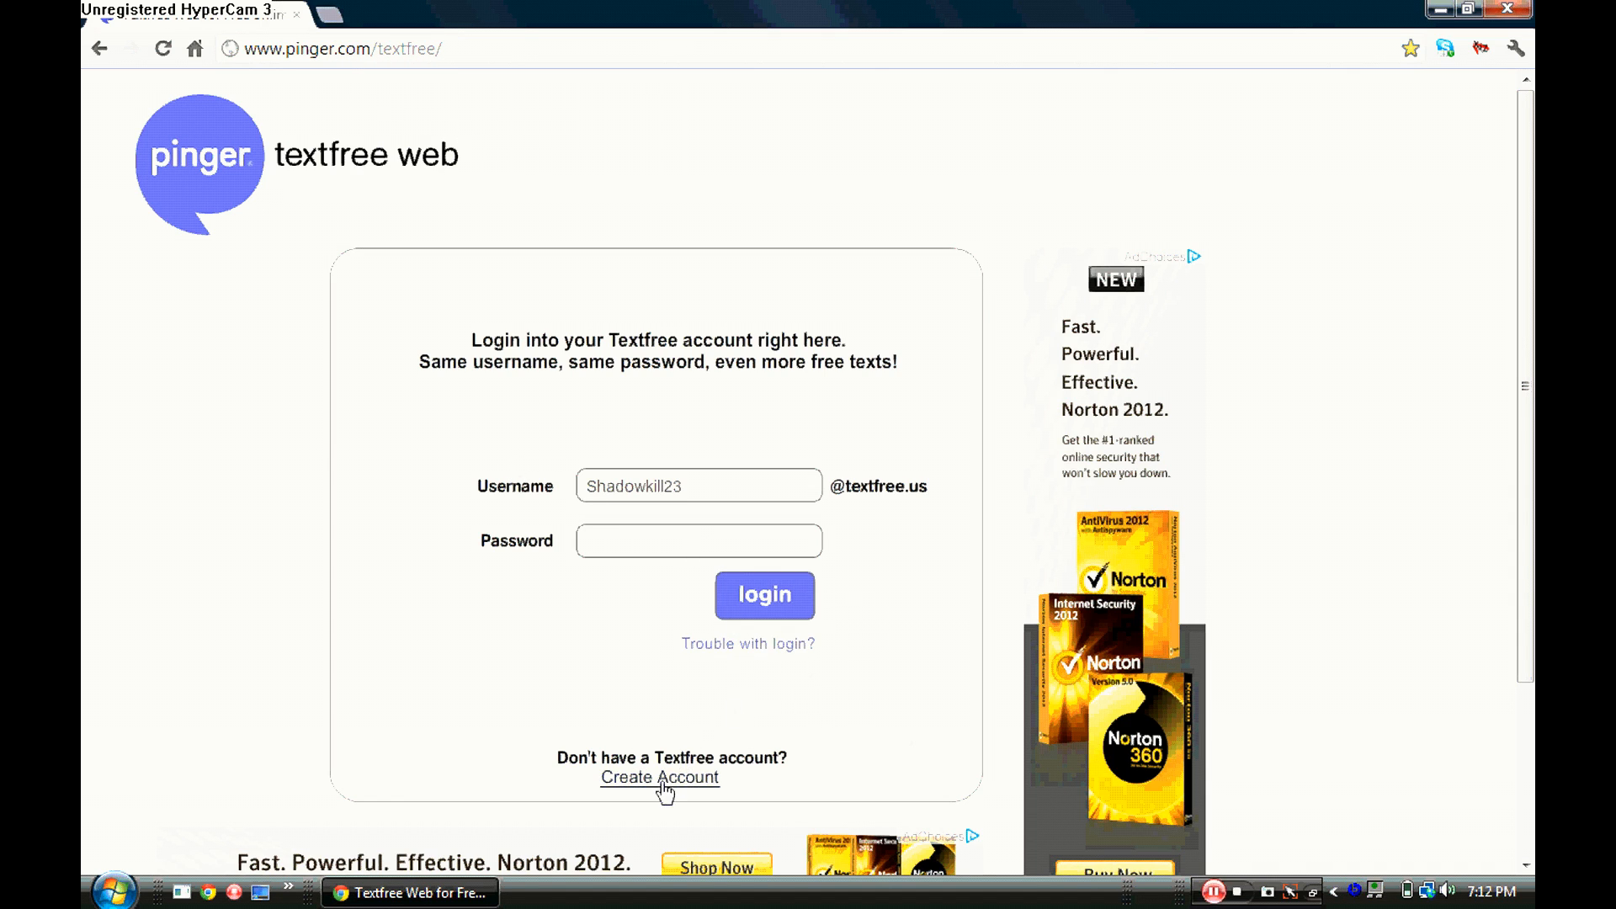
Fill in the account's password and submit the Textfree login.
click(698, 541)
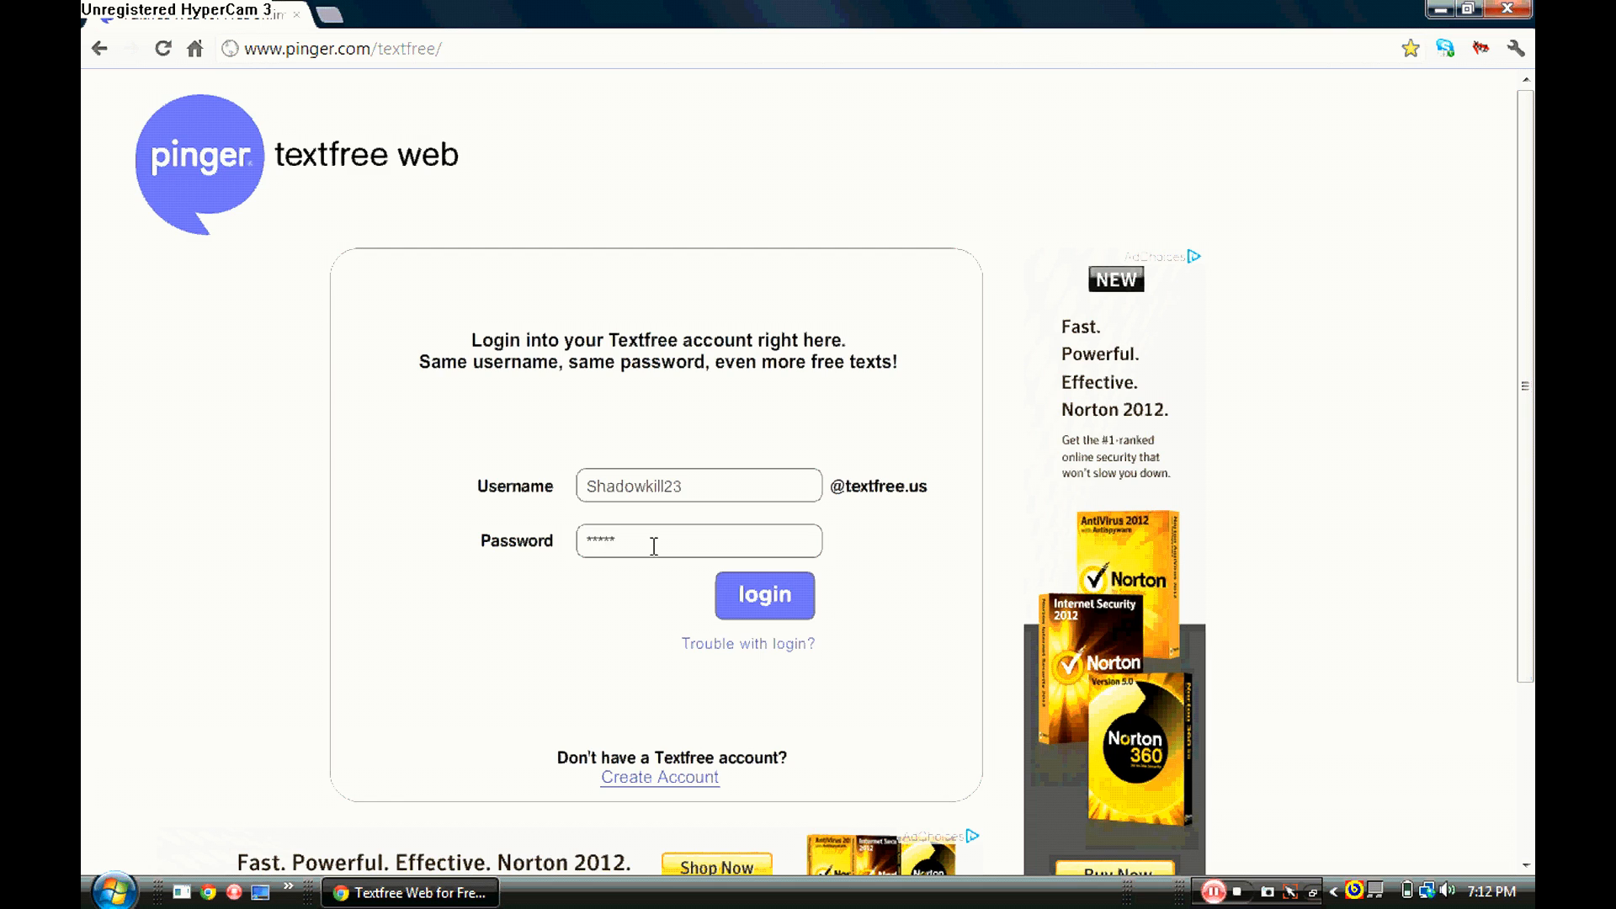
click(764, 596)
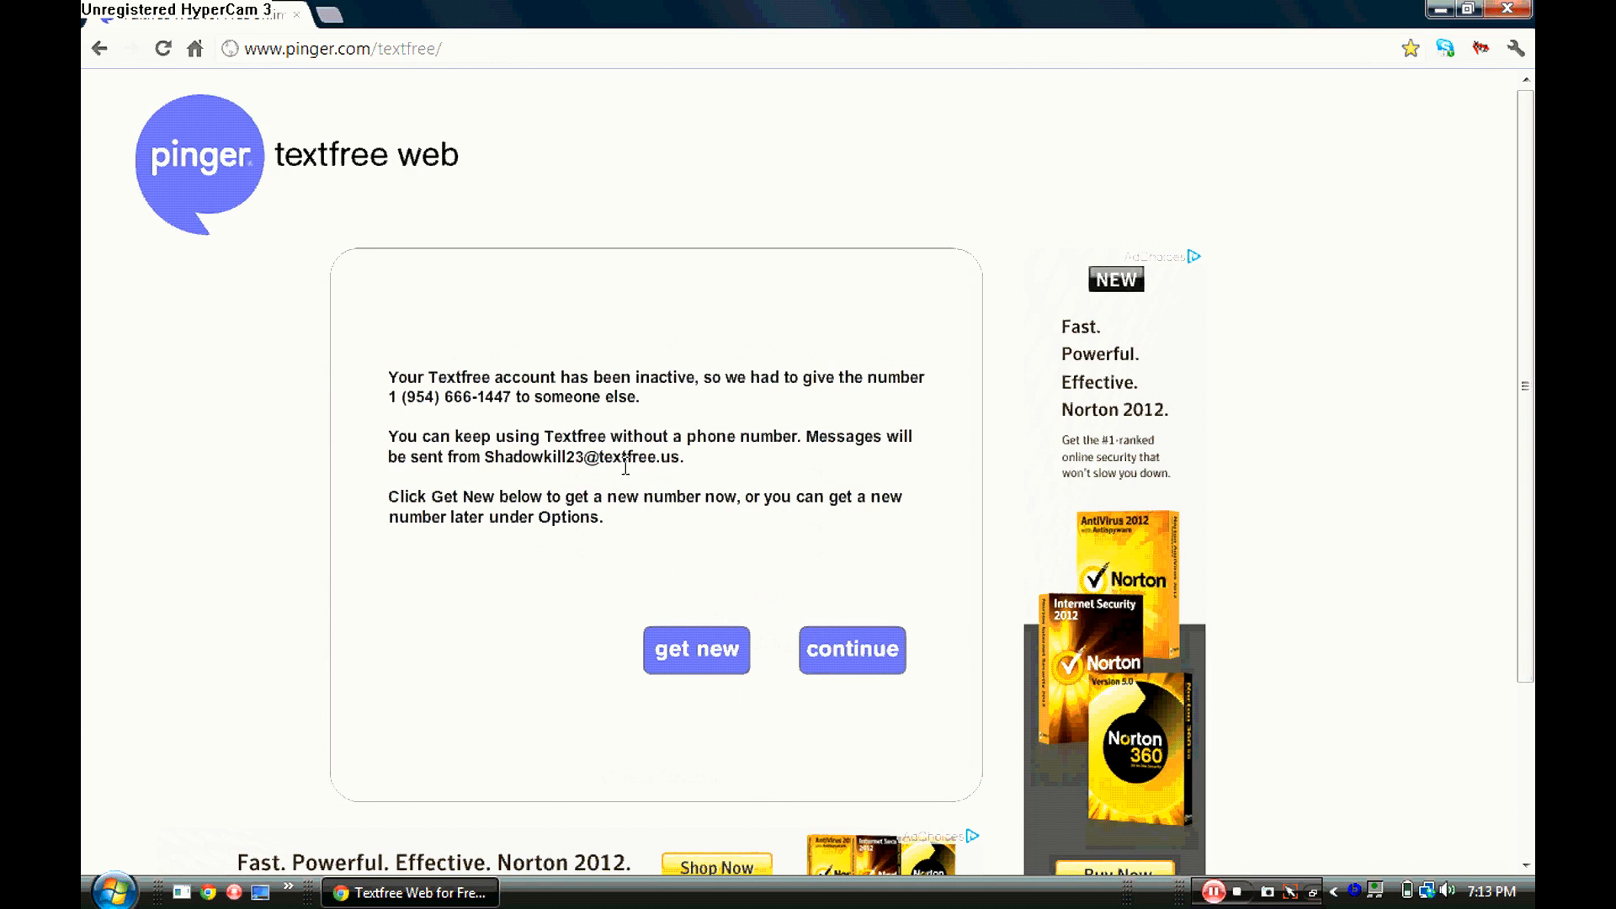
mouse_move(667, 545)
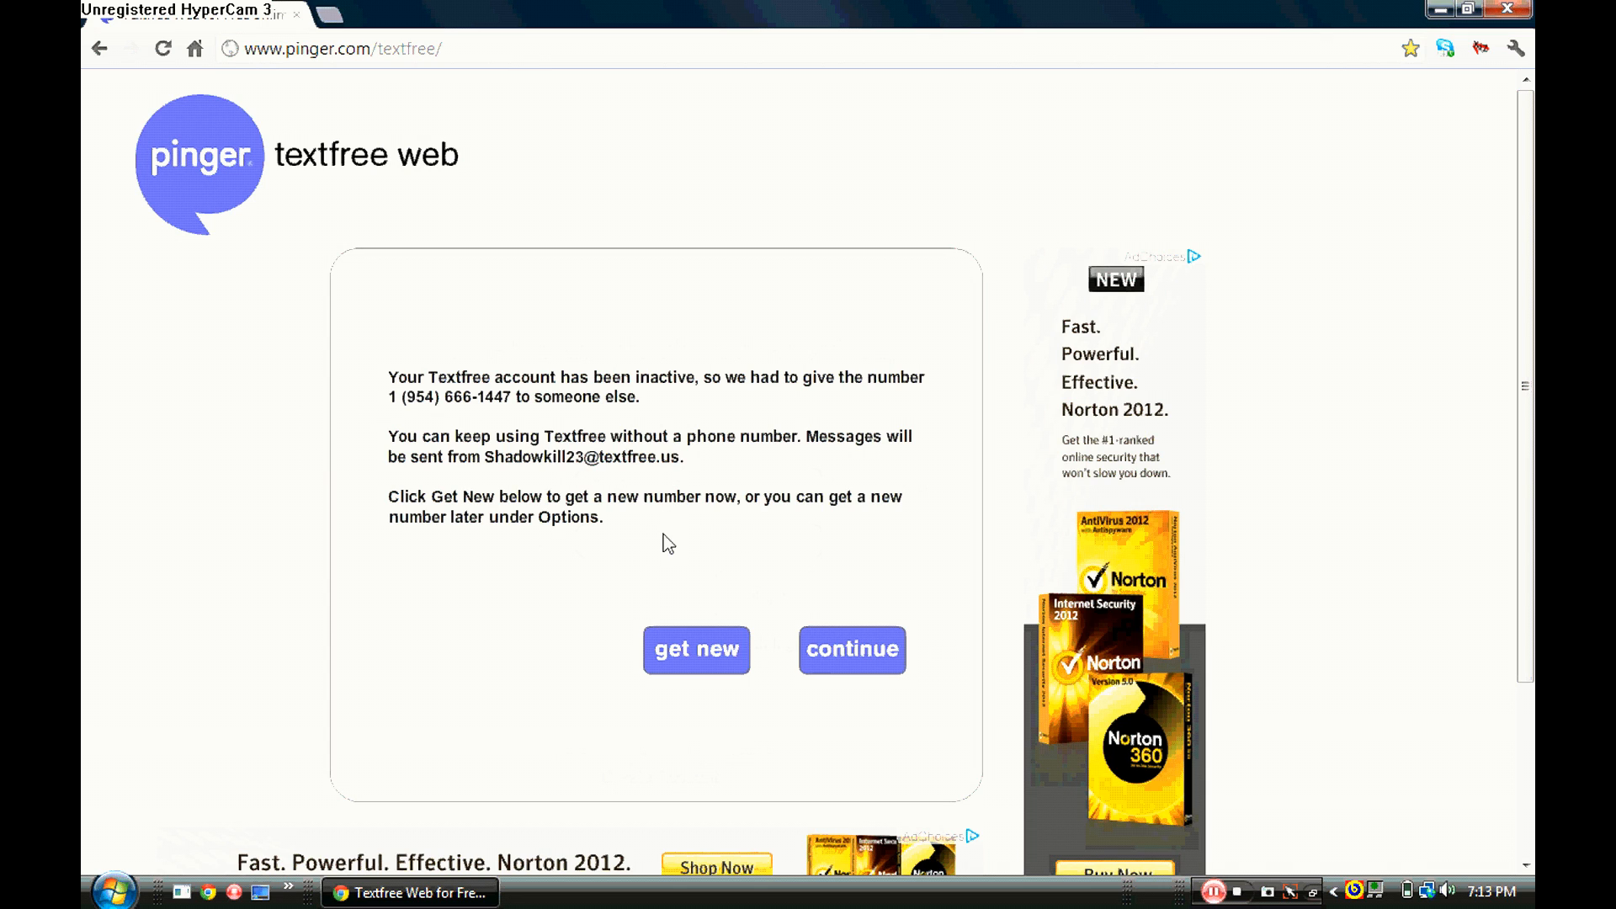
mouse_move(718, 601)
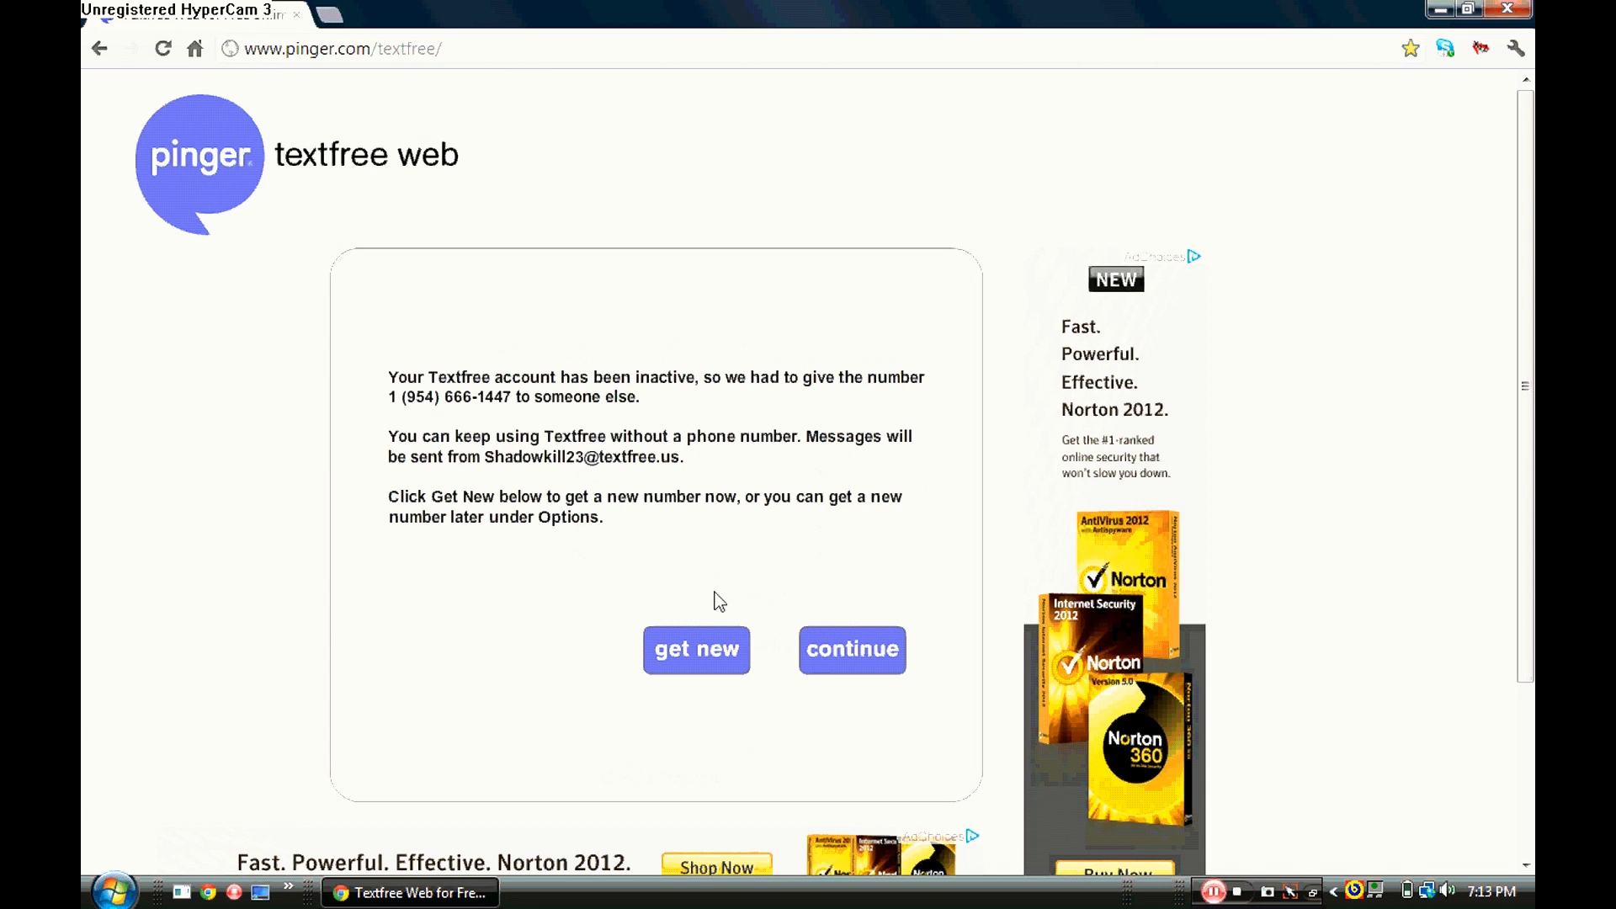
mouse_move(850, 656)
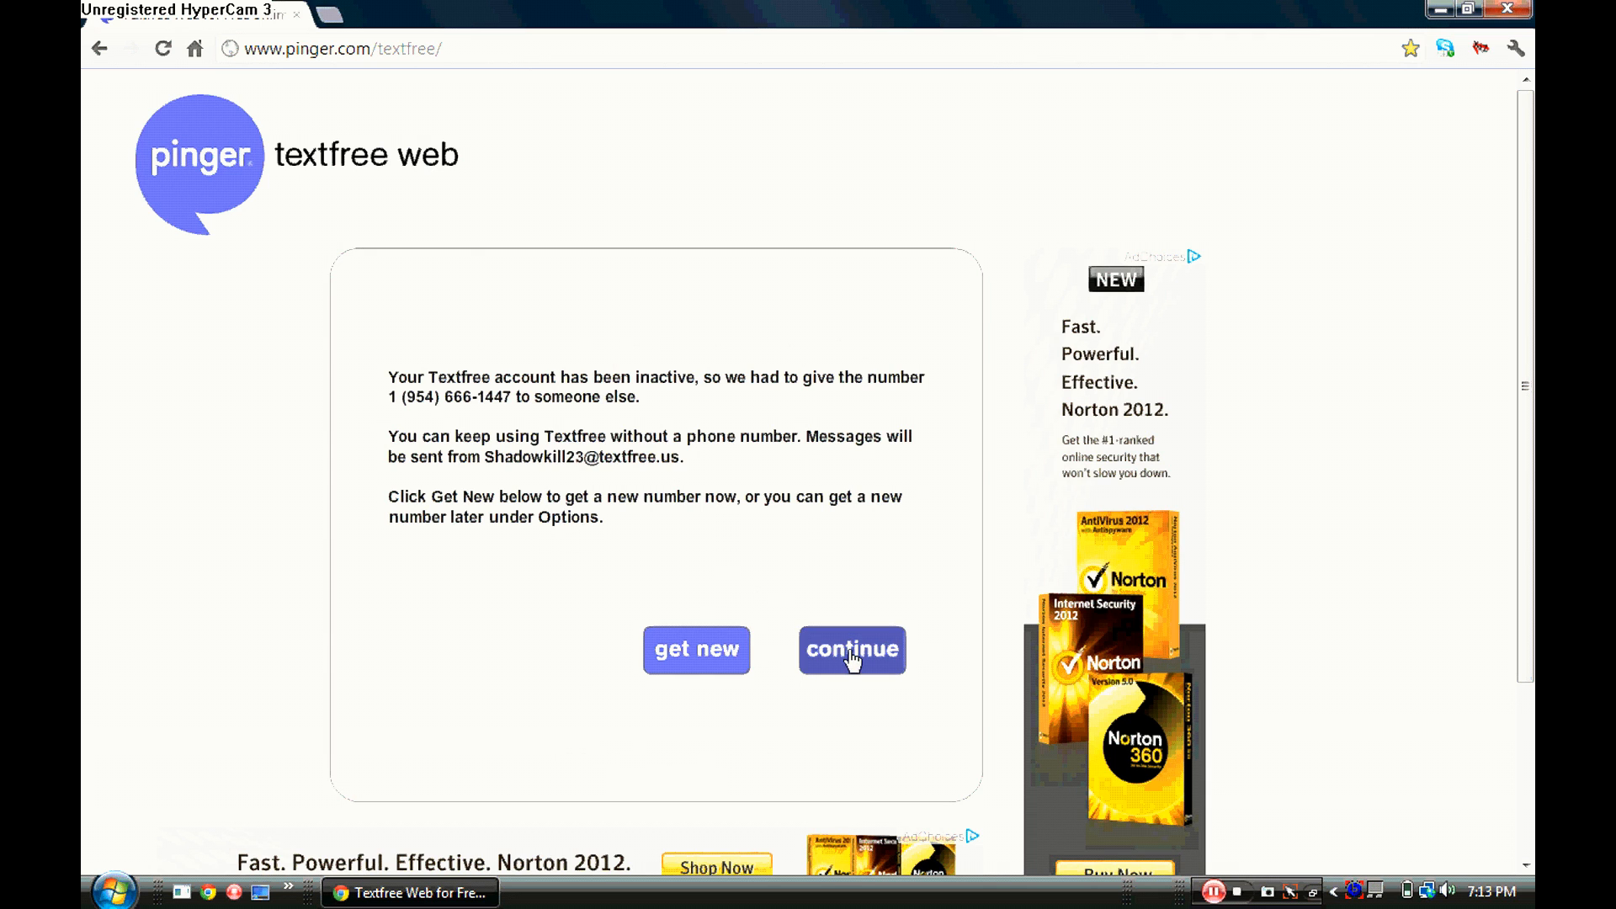
Dismiss the reassigned-number notice and focus the empty 'send text to' recipient box.
click(850, 648)
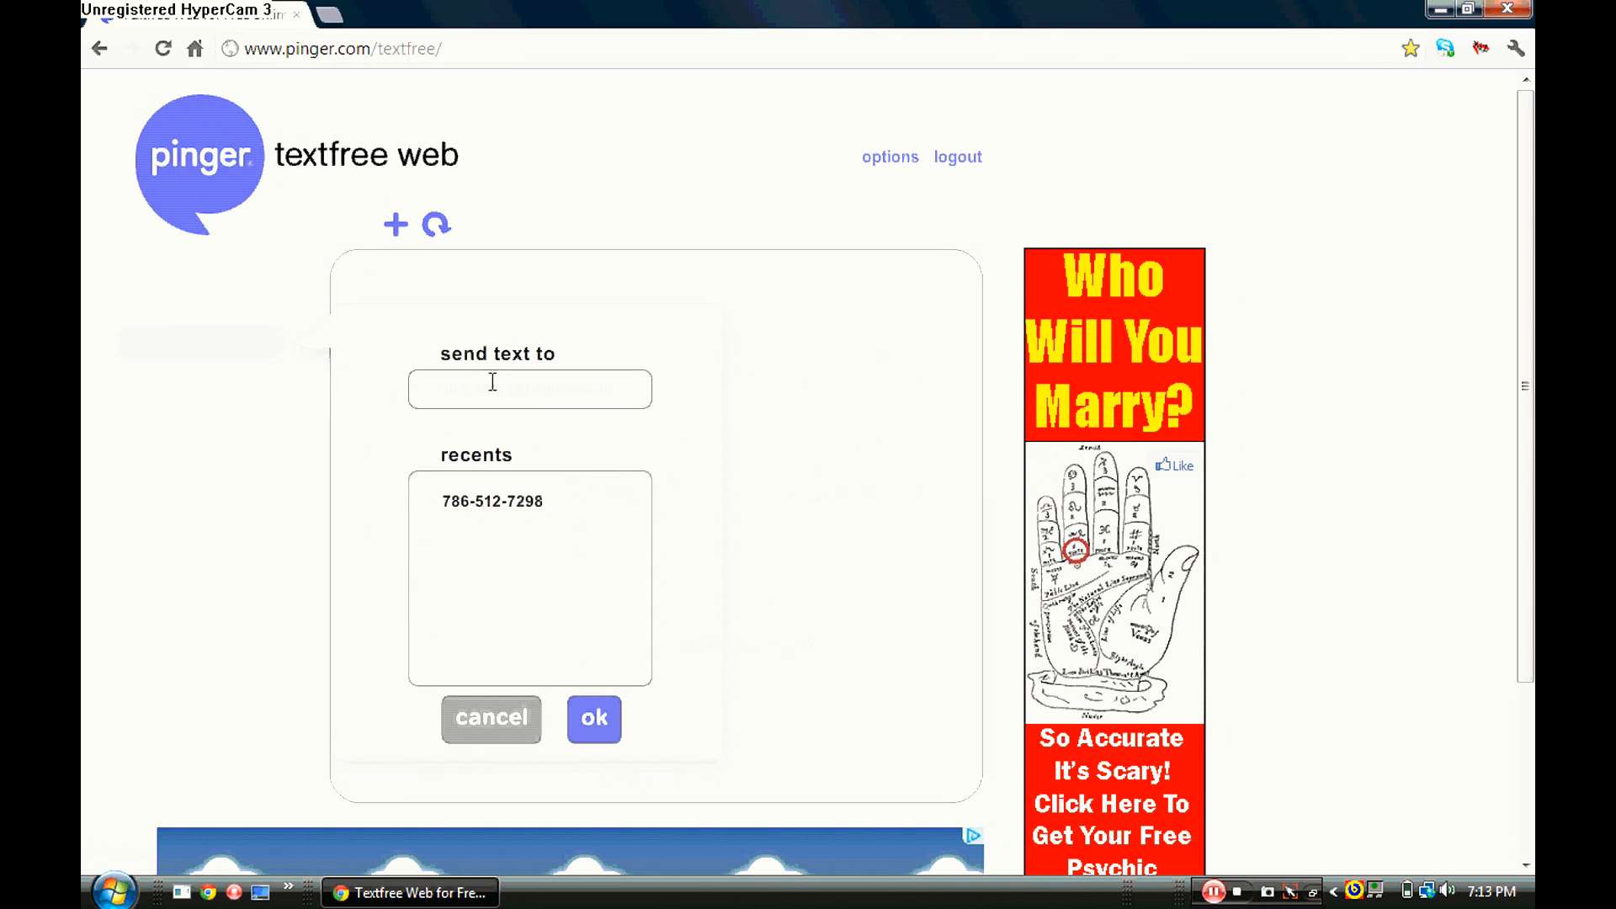
click(528, 390)
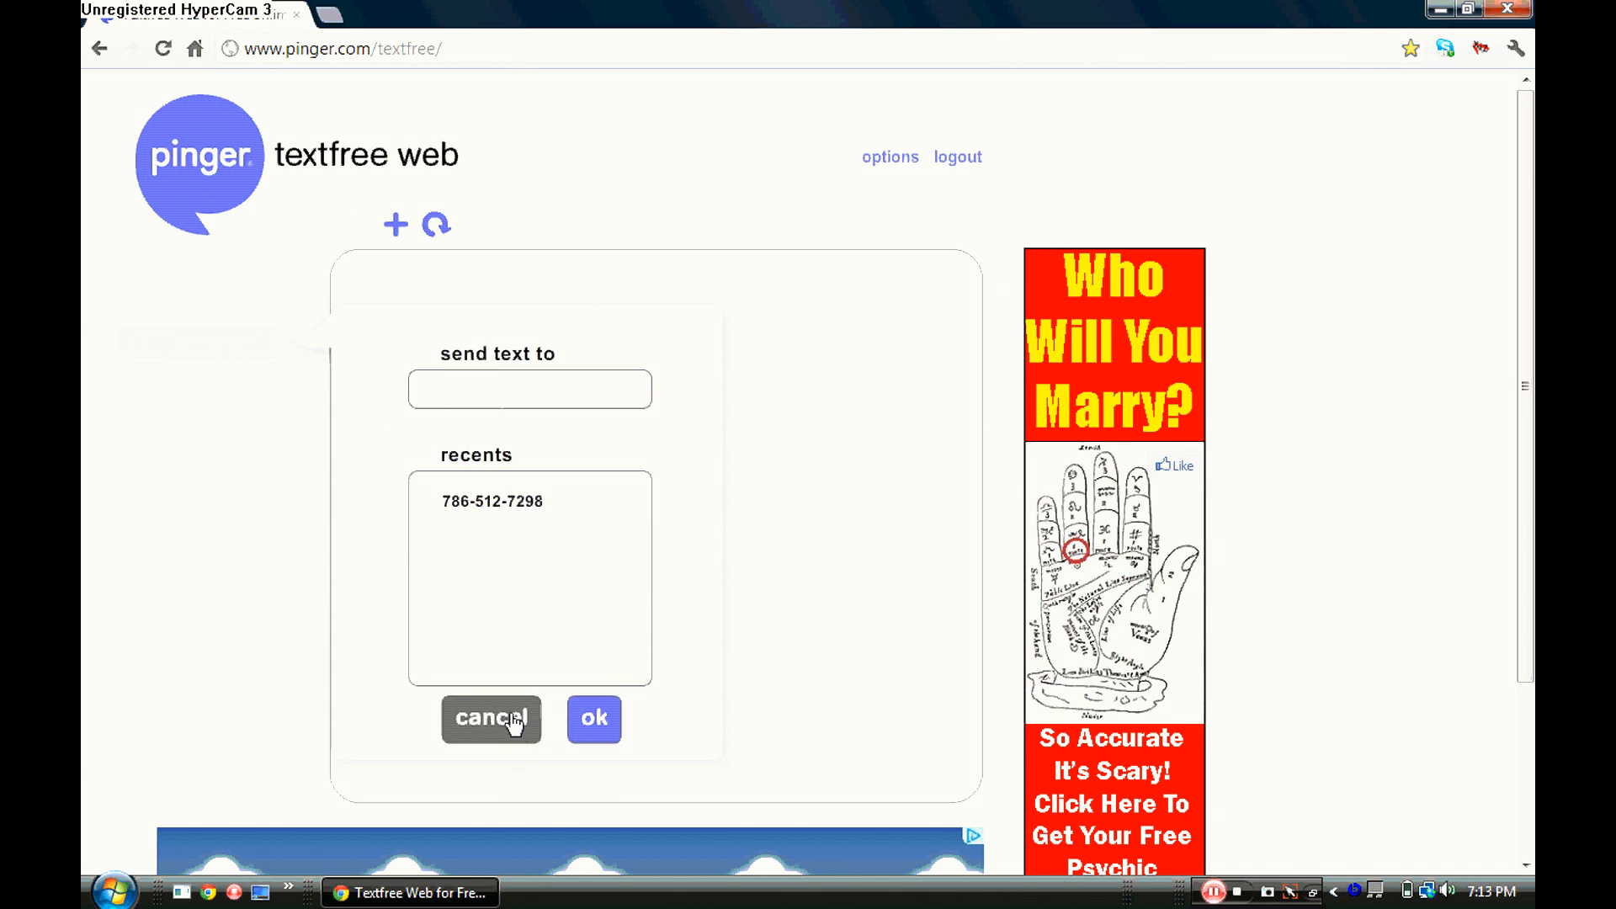
Cancel the send-text panel, leaving no conversation open.
click(491, 717)
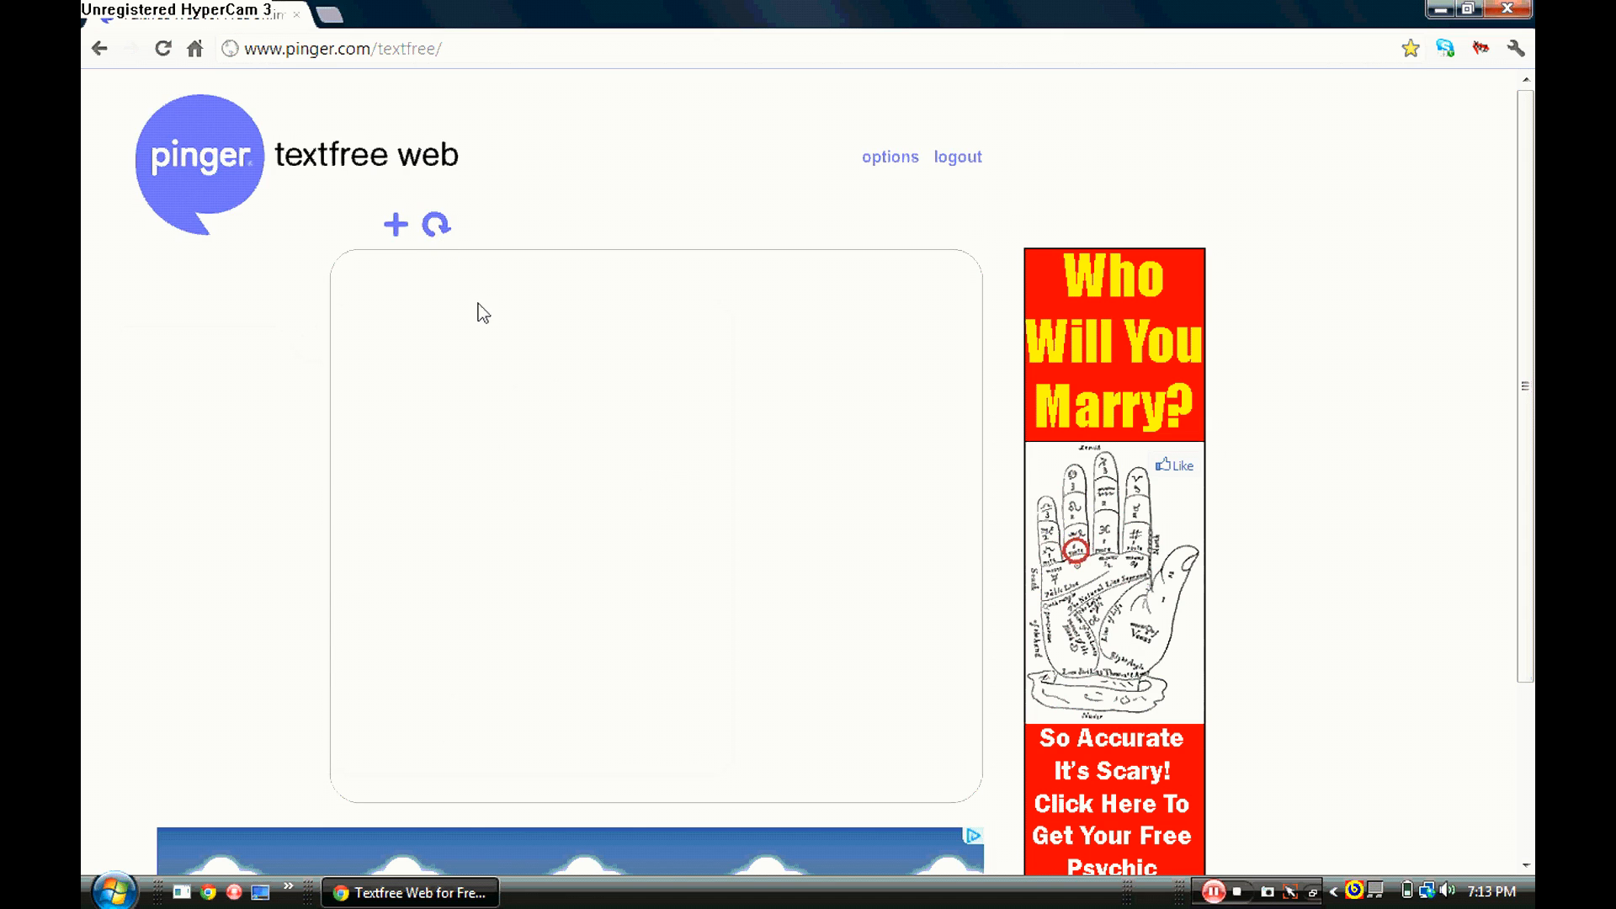
mouse_move(421, 194)
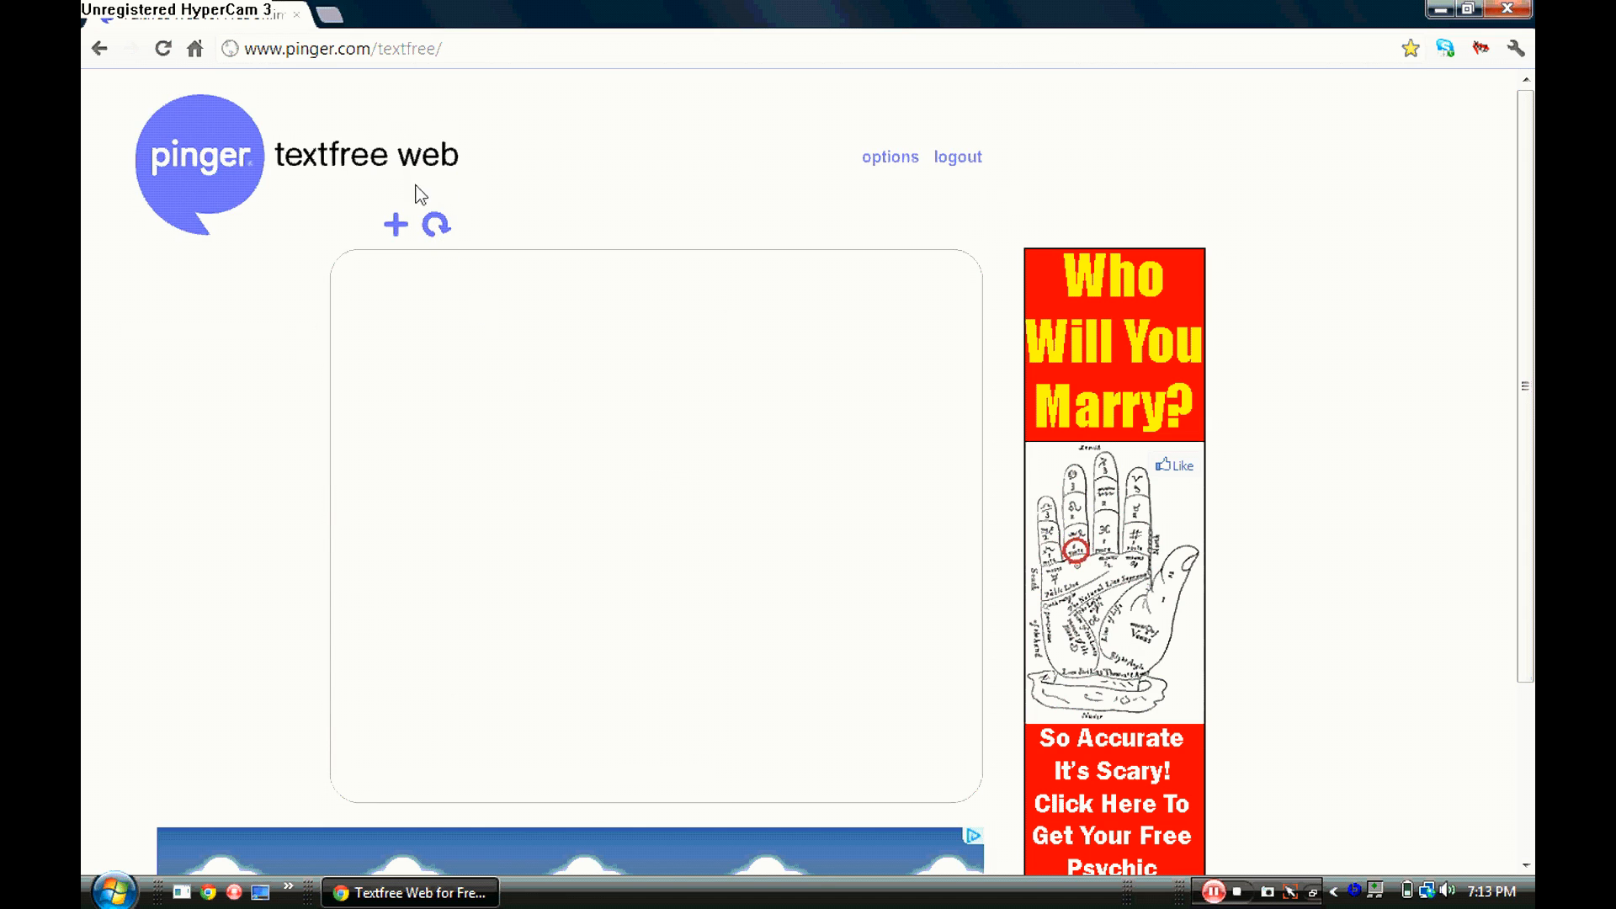
mouse_move(639, 173)
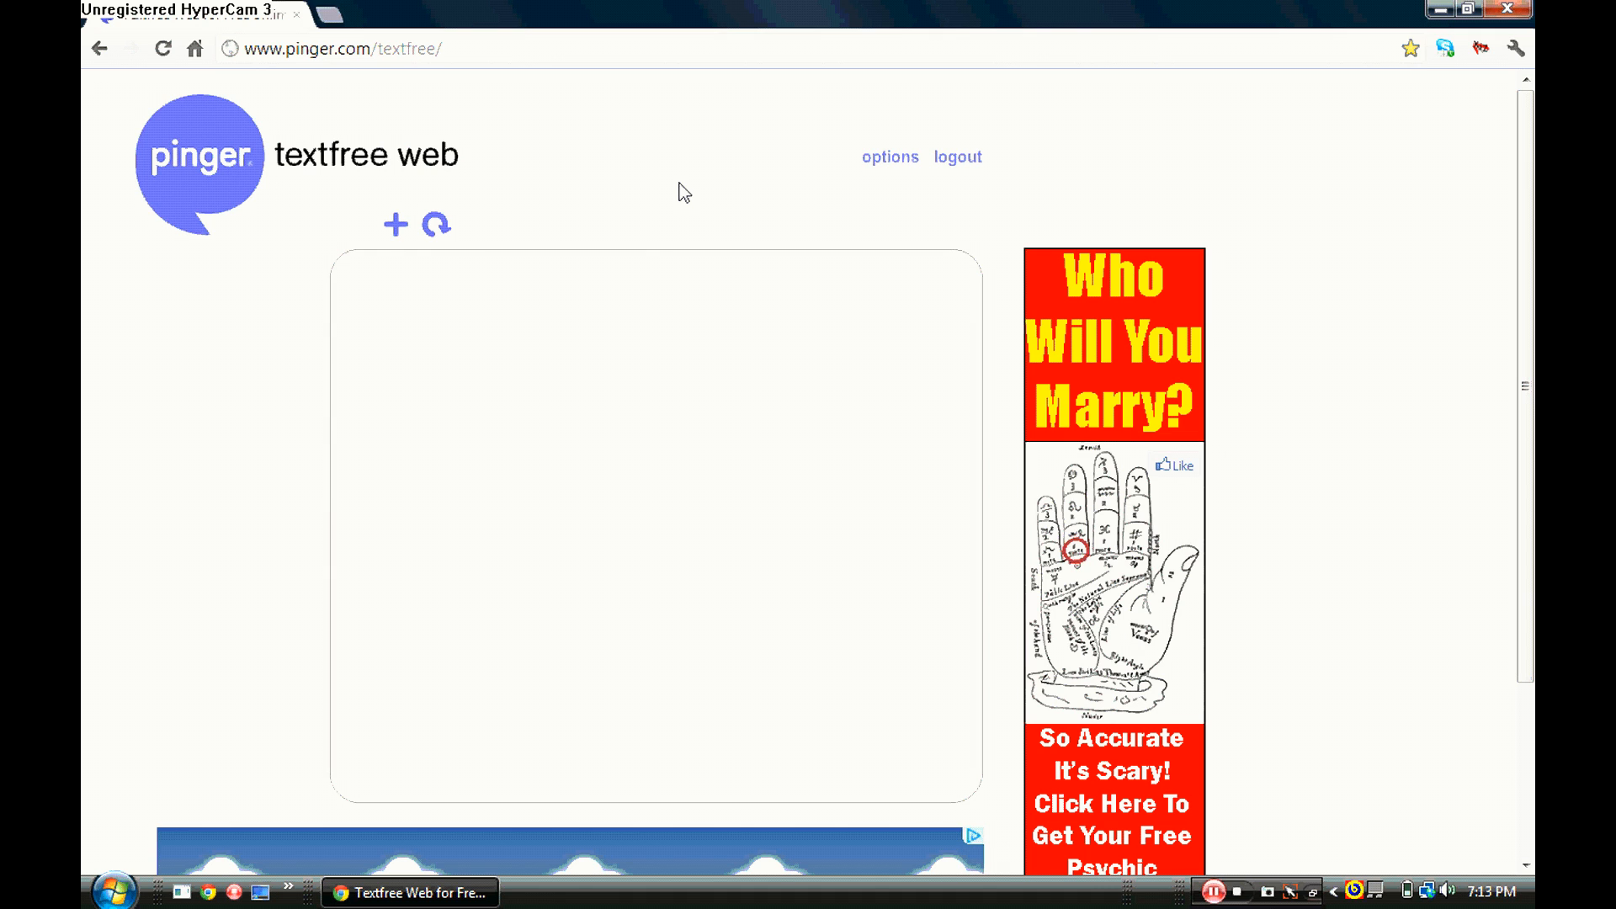
Log out from the top bar and click the blank sign-in form.
click(956, 156)
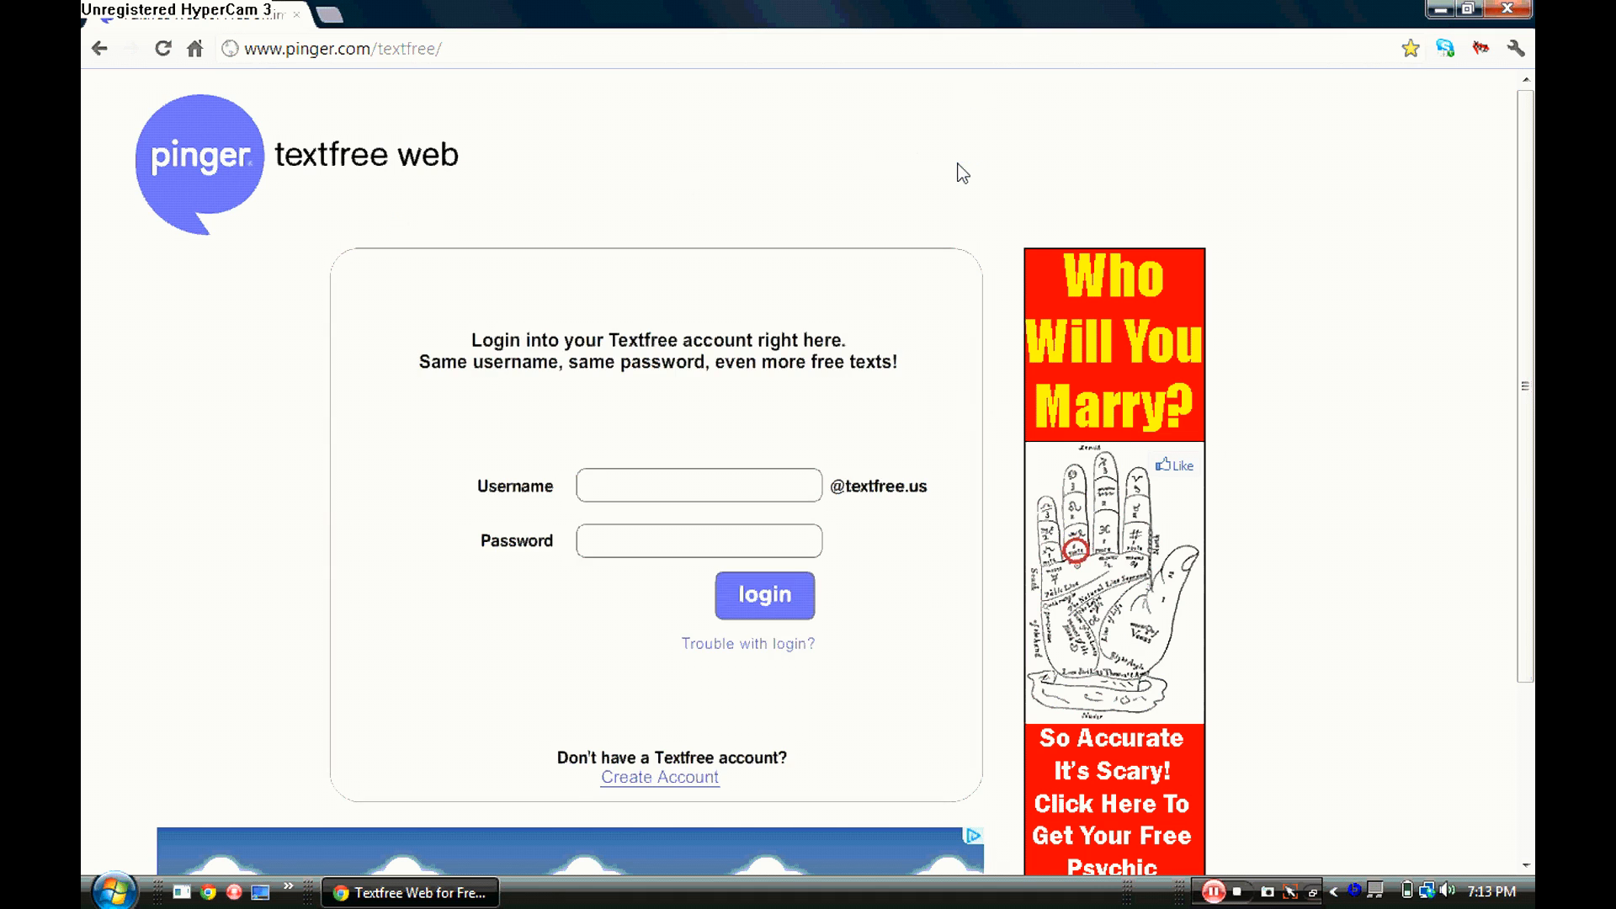
mouse_move(1277, 614)
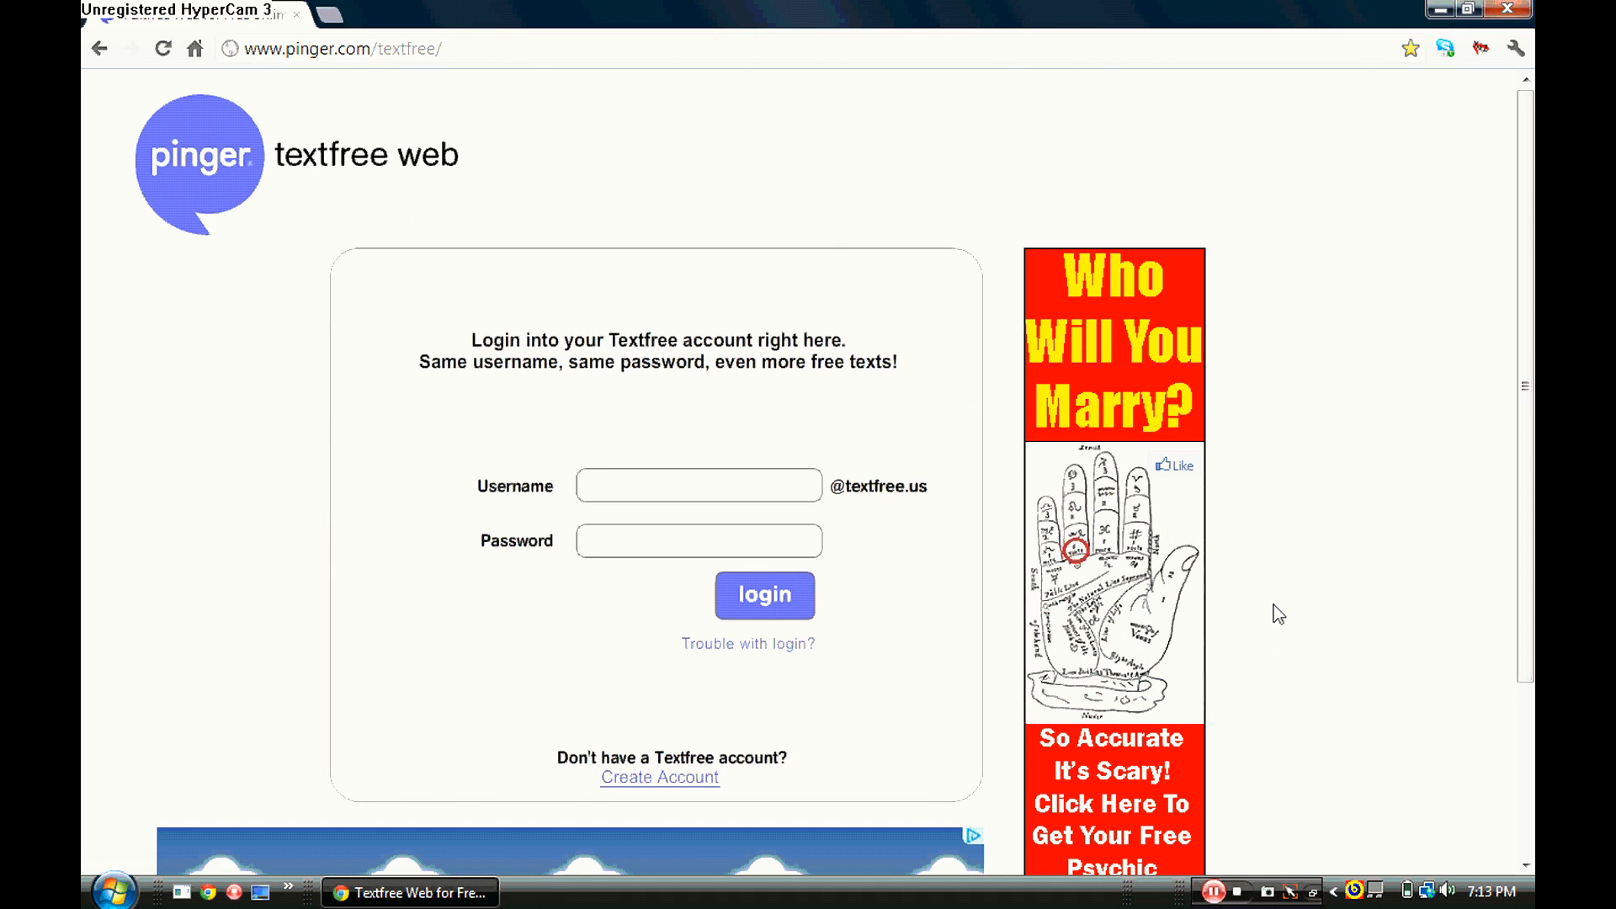
click(697, 485)
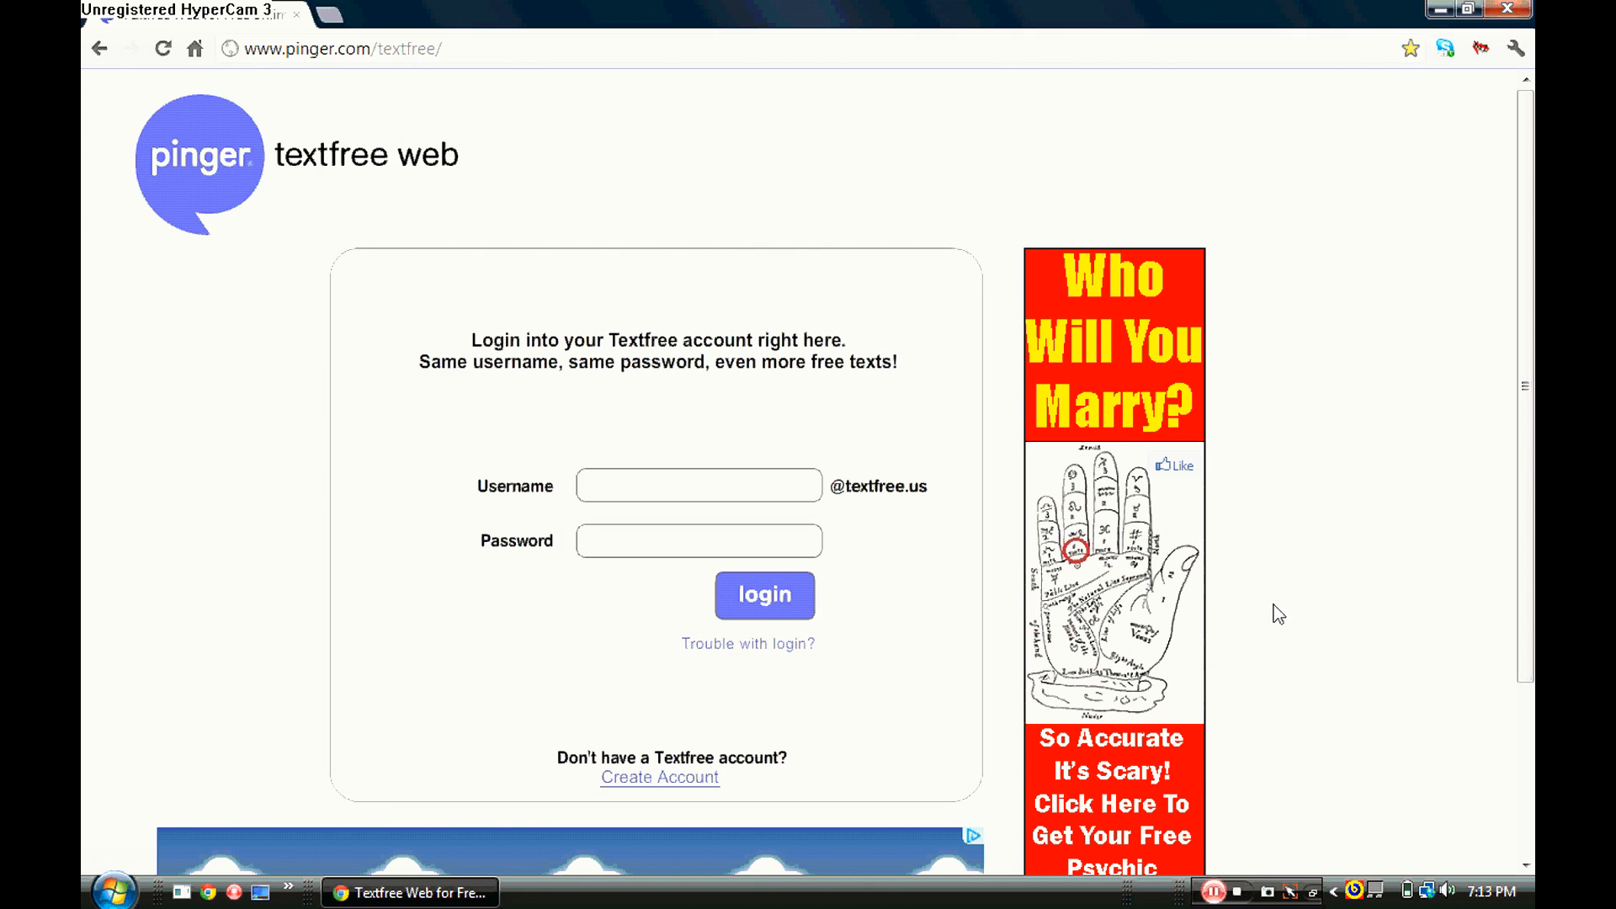
click(697, 486)
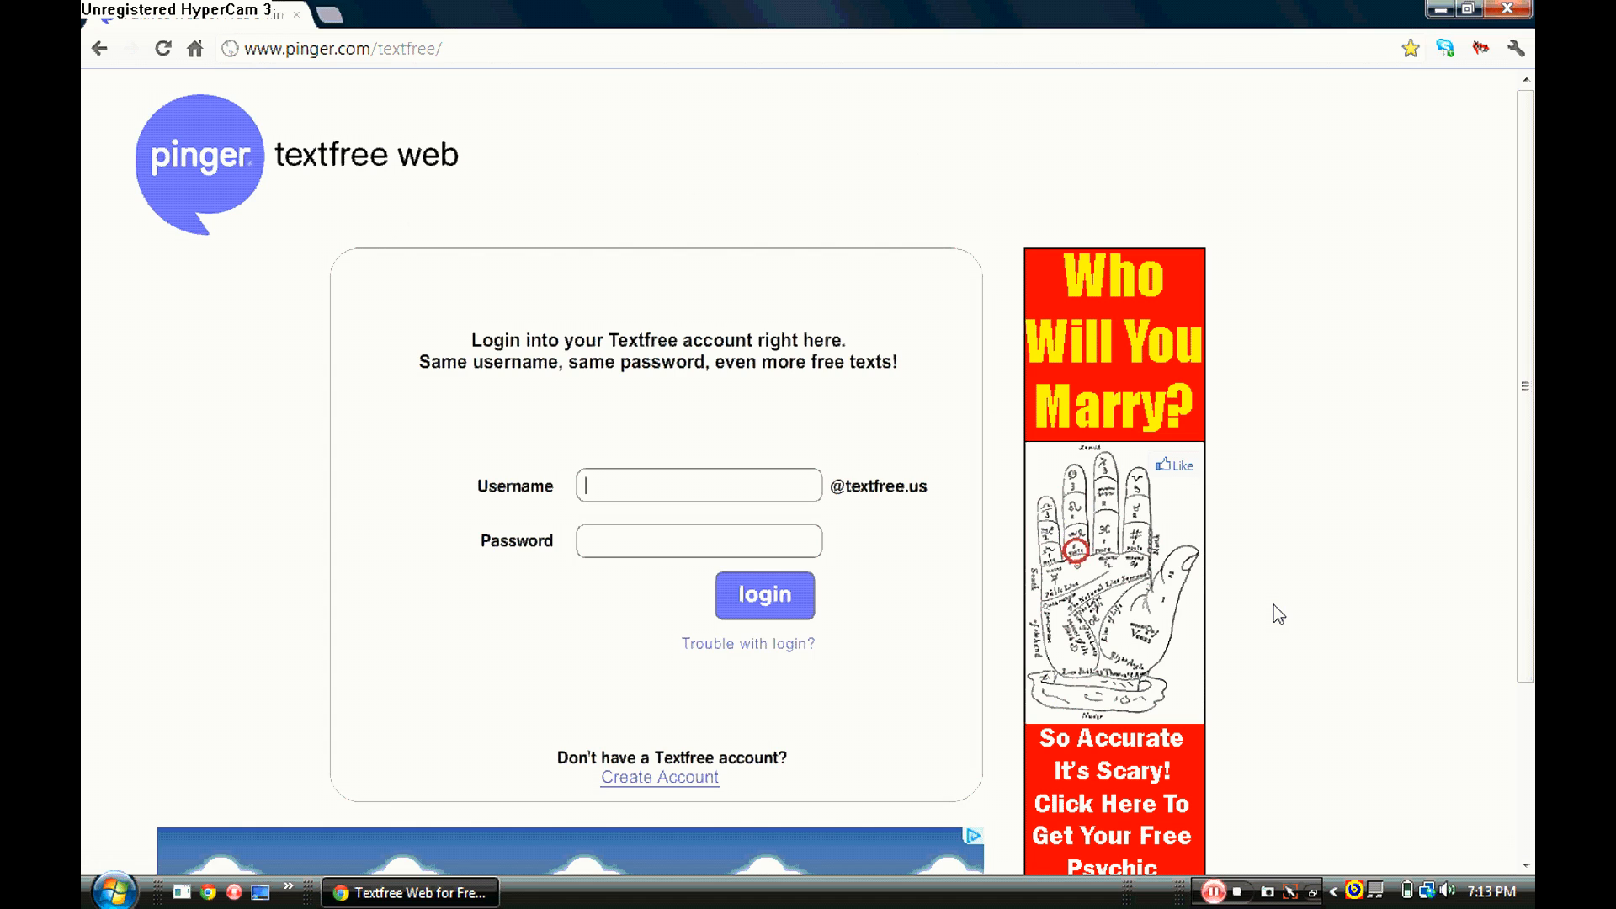